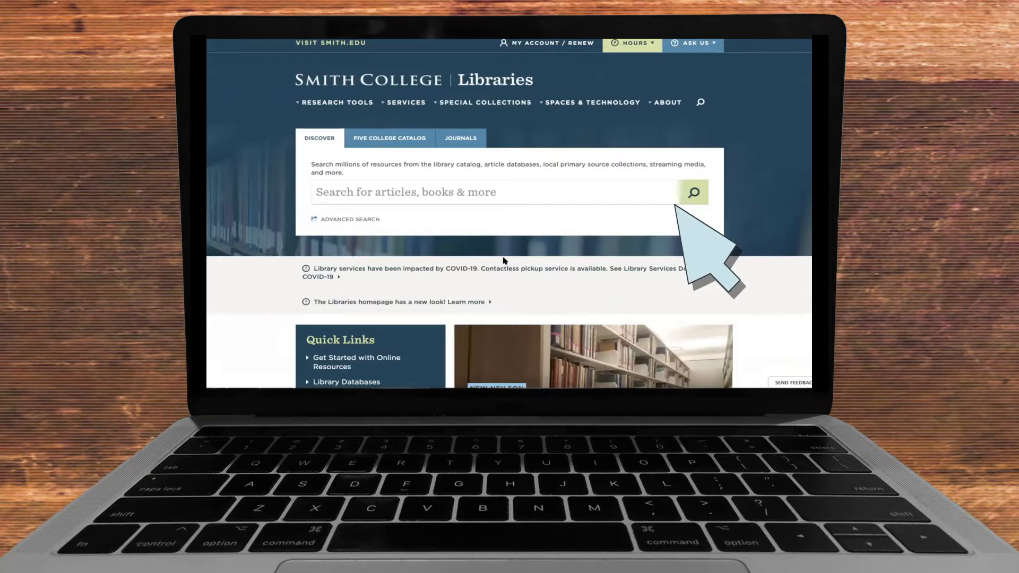
{"action": "mouse_move", "coordinate": [628, 202]}
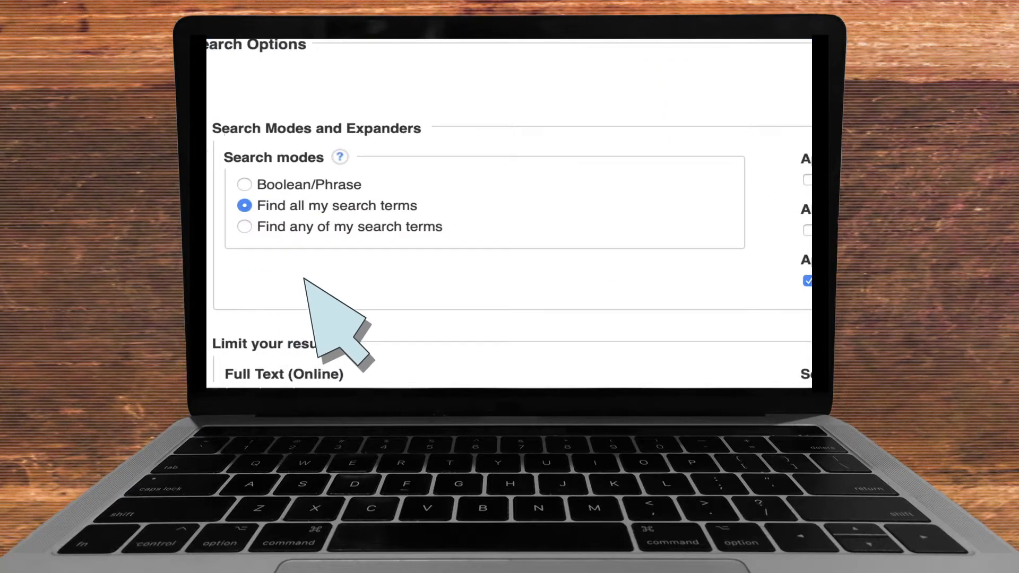
{"action": "scroll", "scroll_direction": "down", "scroll_amount": 3}
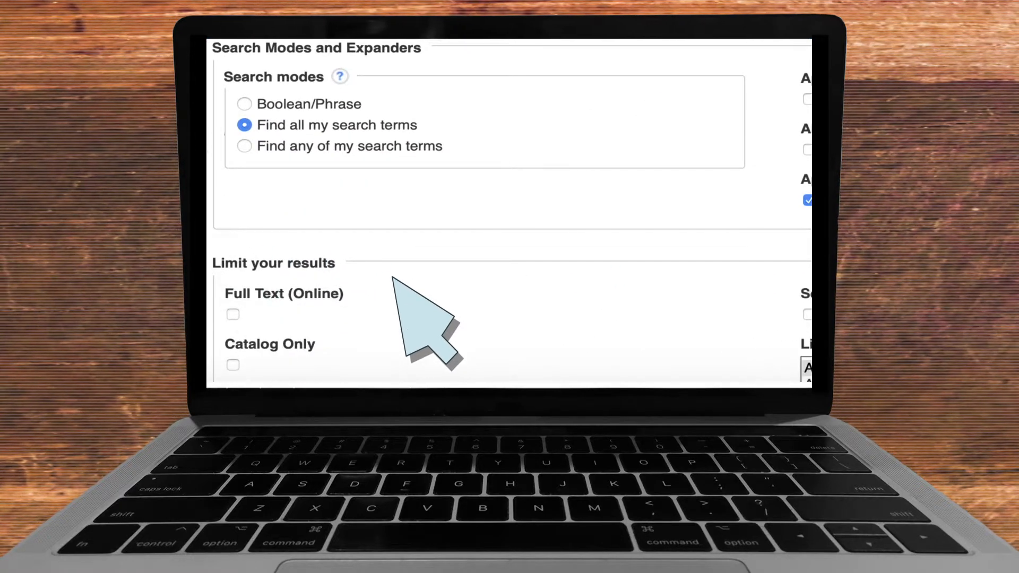
{"action": "scroll", "scroll_direction": "down", "scroll_amount": 3}
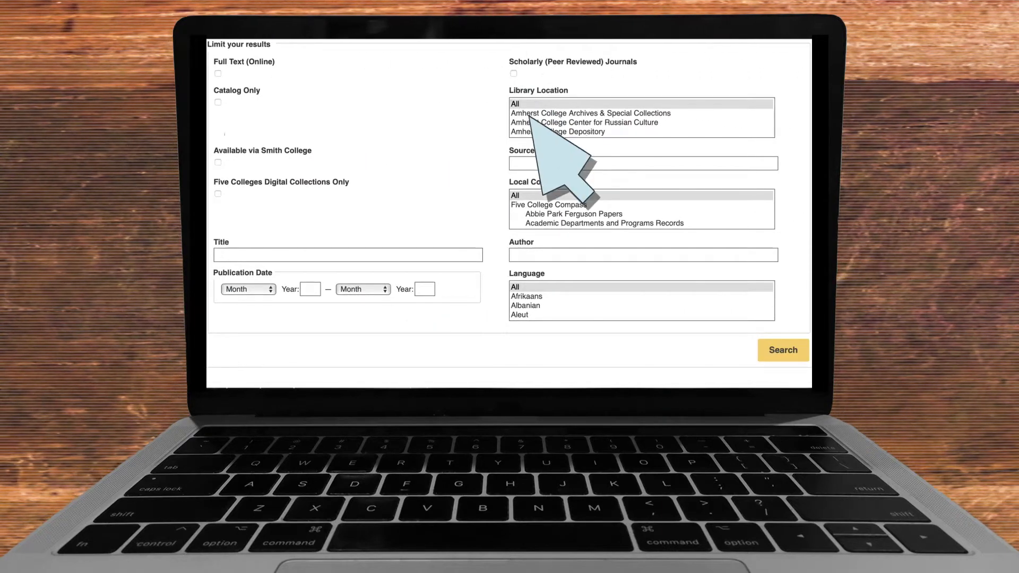
{"action": "mouse_move", "coordinate": [286, 273]}
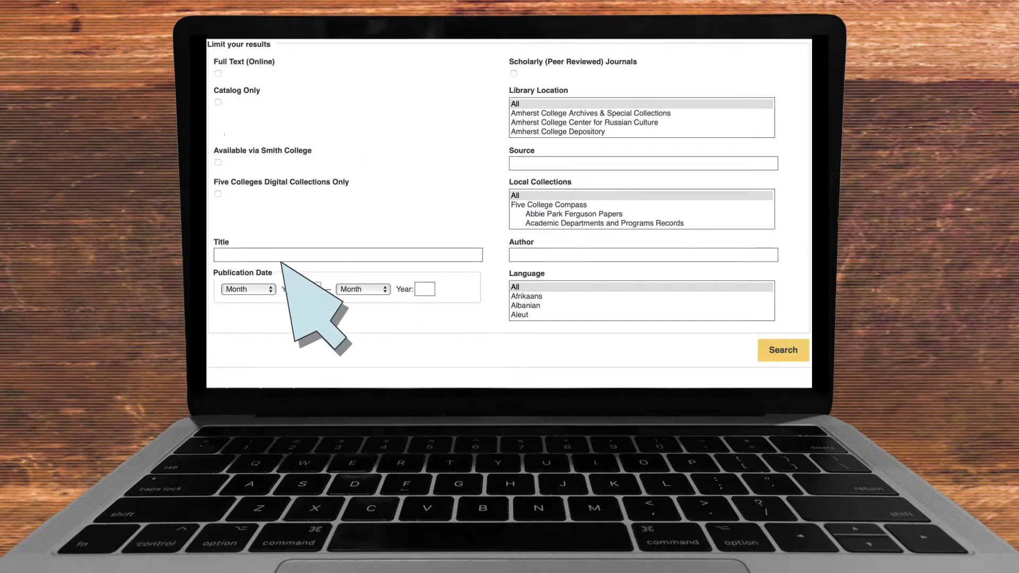